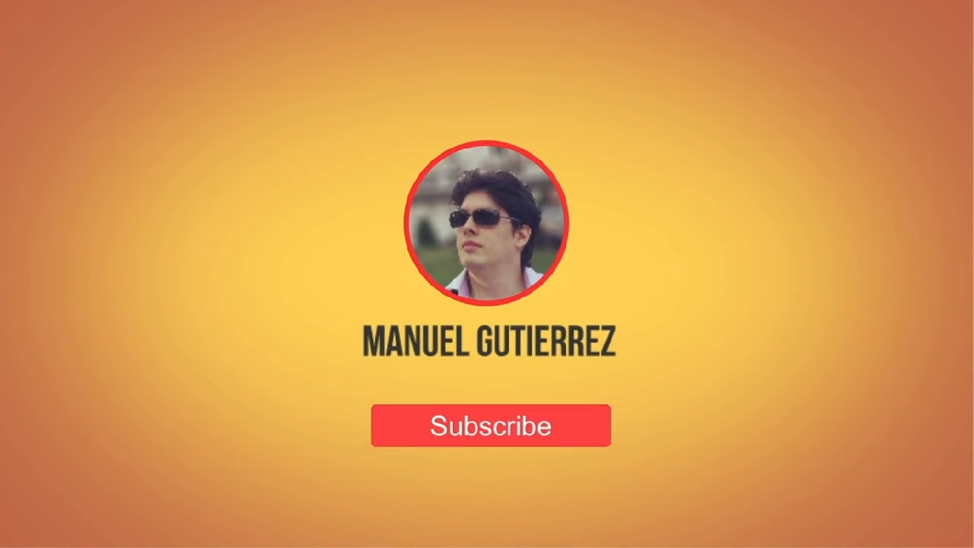
Step: Show the empty Console panel of Developer Tools on a blank new tab
left_click(490, 425)
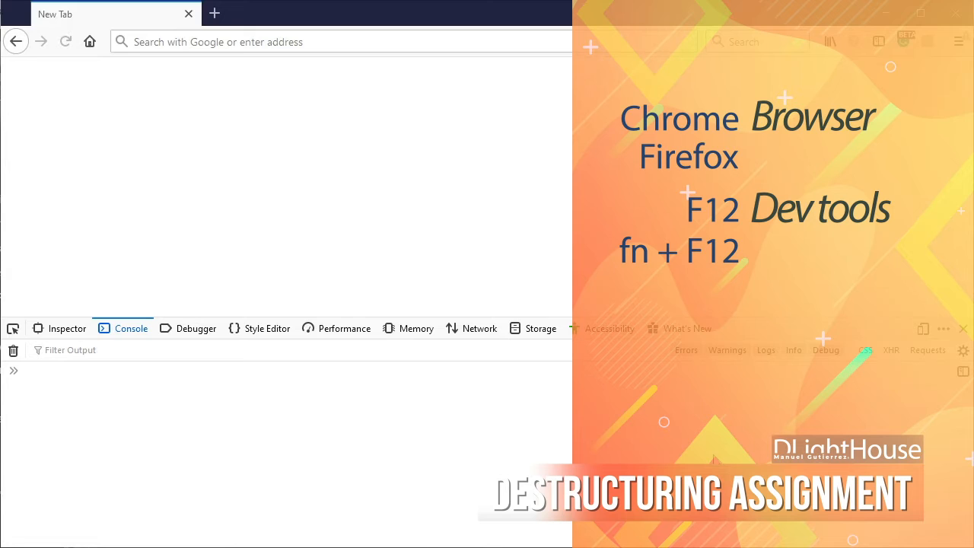
Step: Run let myObject = { a: 10, b: 20, c: 30 } and let { a, b, c } = myObject
type("let my")
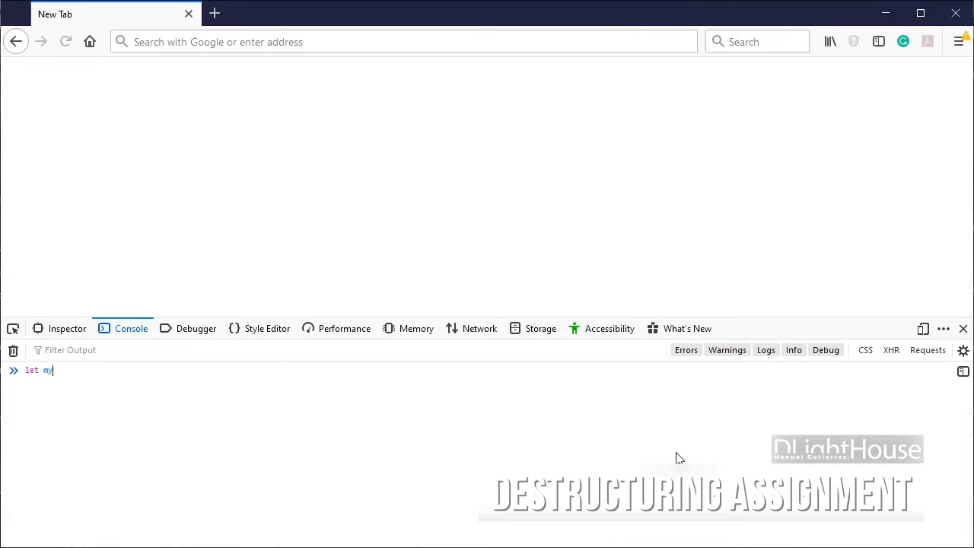
type("{")
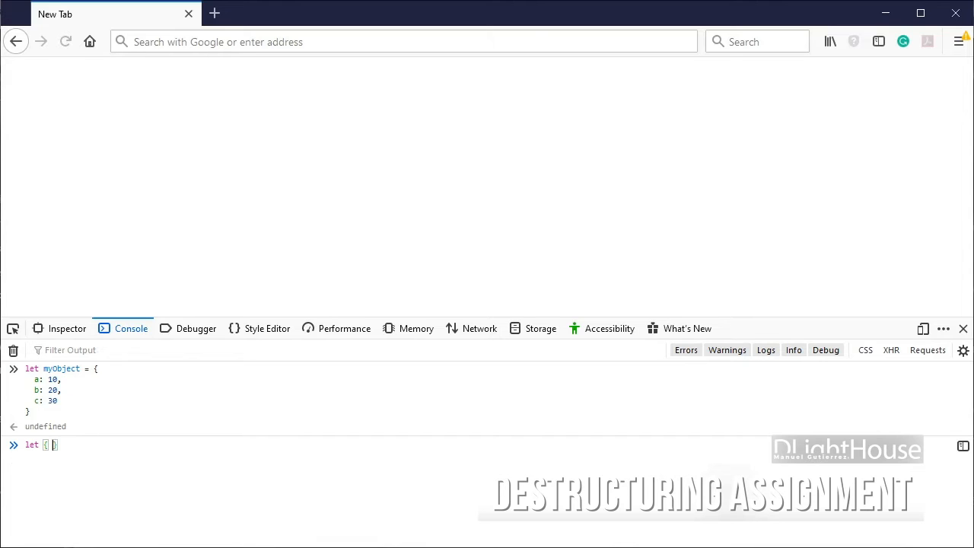
type("a, b, c")
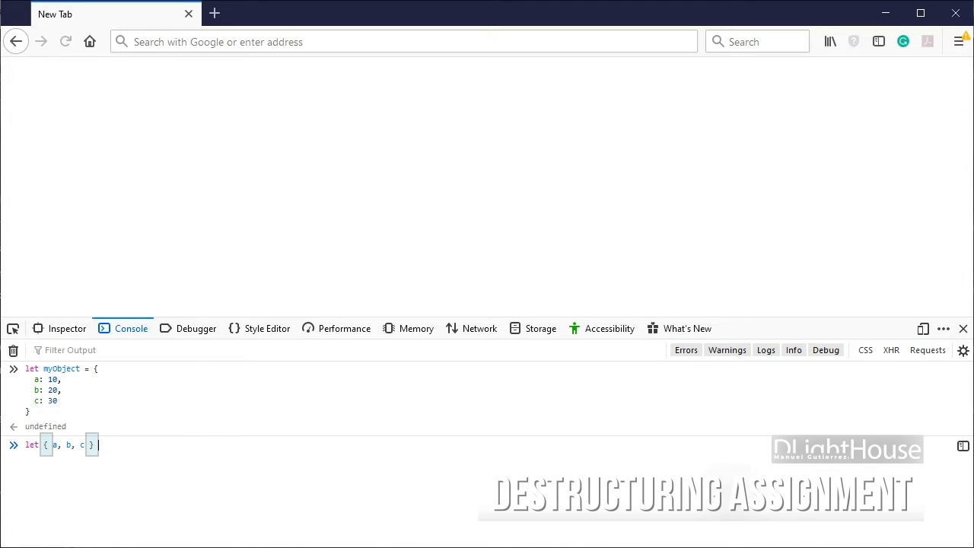
type("=")
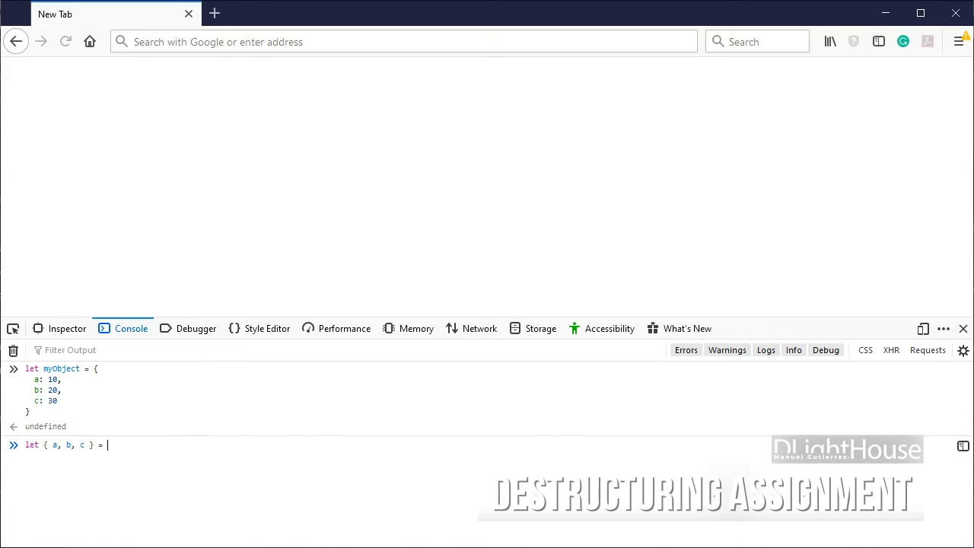
type("myObject")
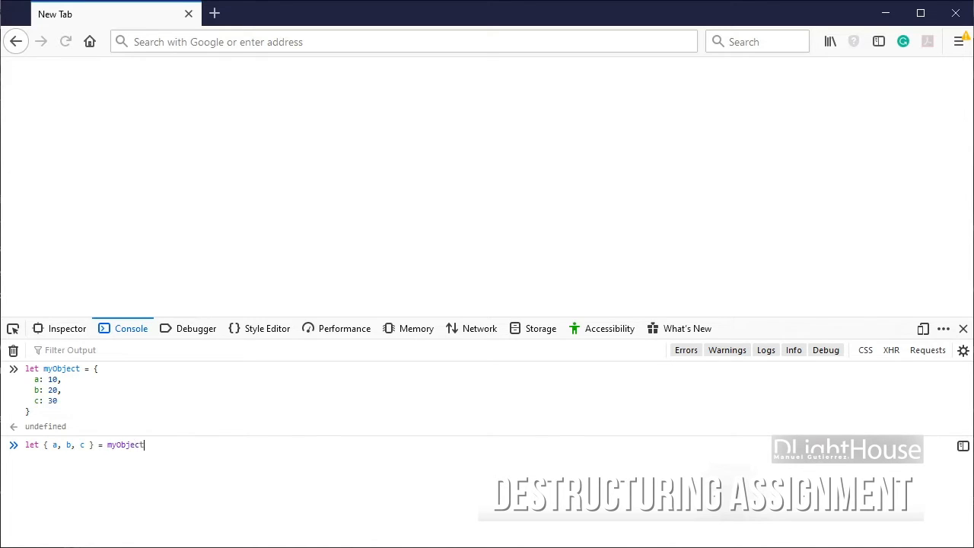
key("Return")
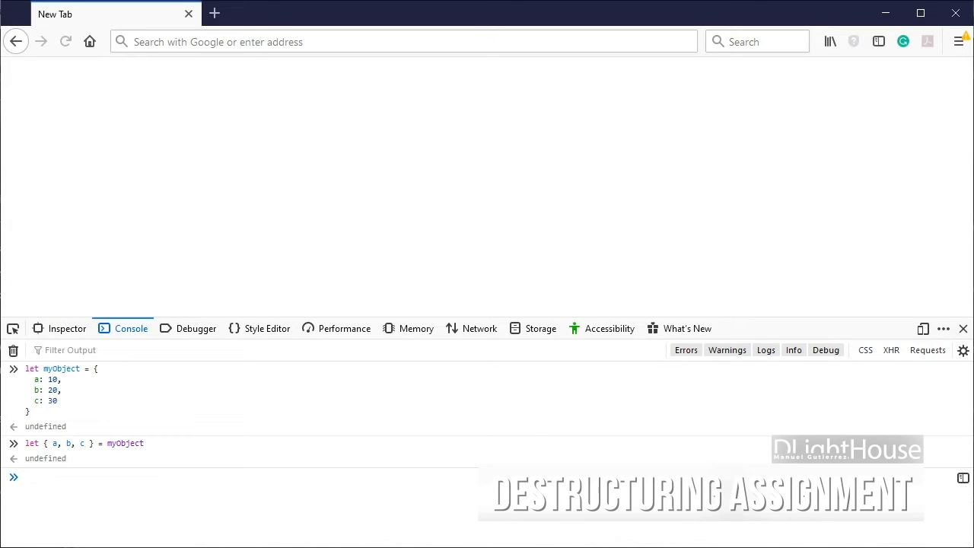
Step: Log a, b, c as 10 20 30, define and call printValues({ a, b, c }), then clear the console
type("console.lo")
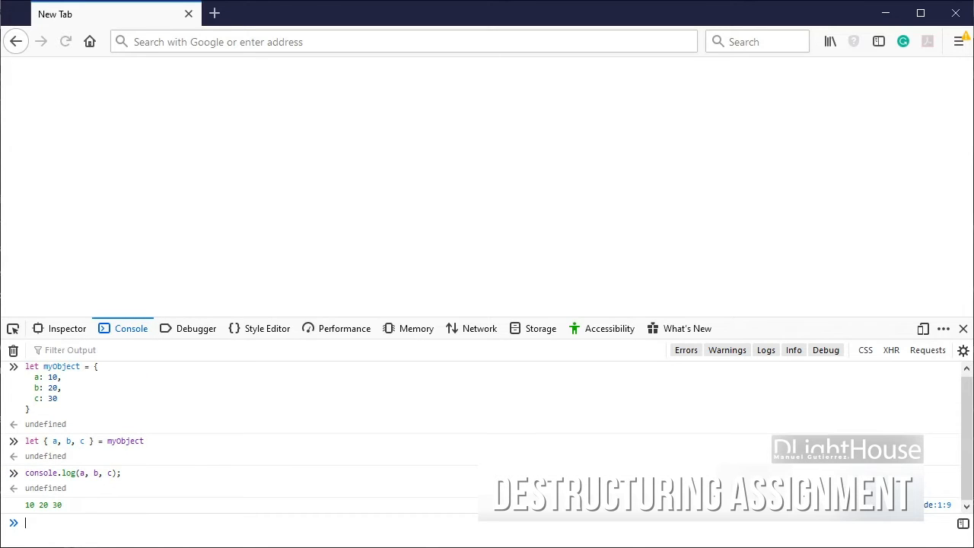
mouse_move(688, 530)
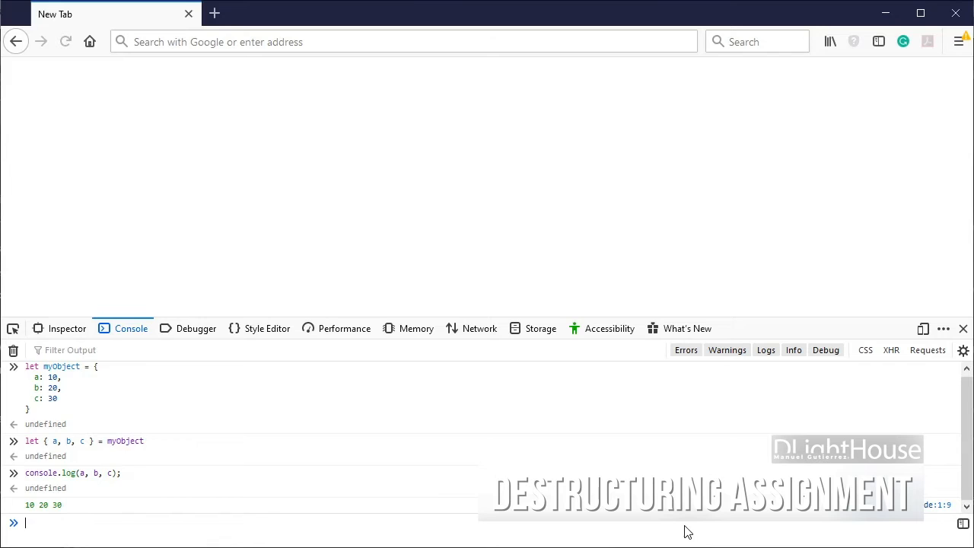
type("function printva")
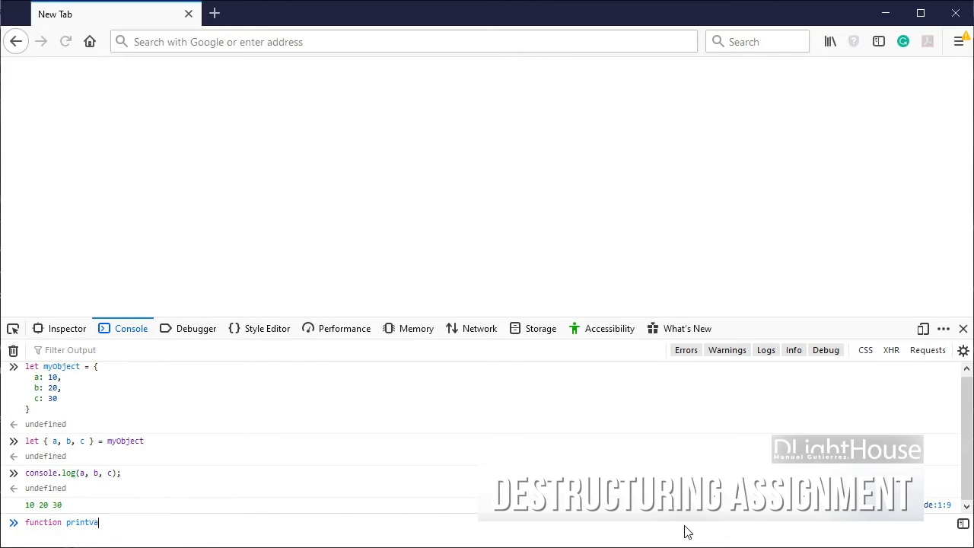
type("lues({ a, b, c }) {")
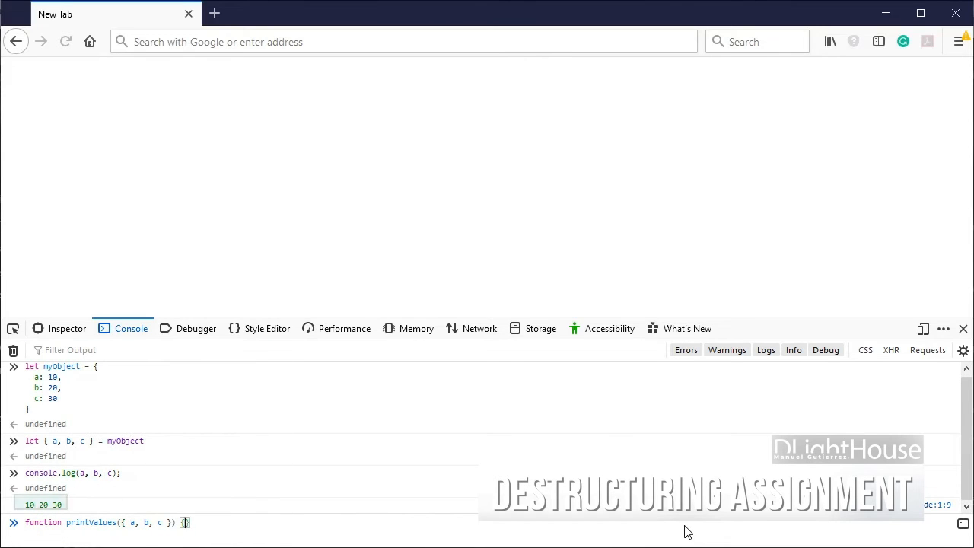
type("printValues(myObject);")
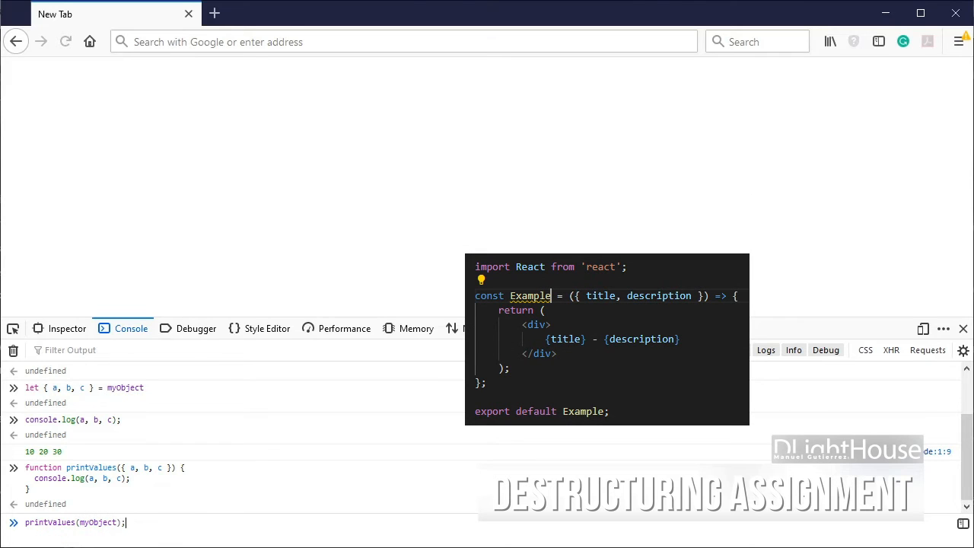
key("Return")
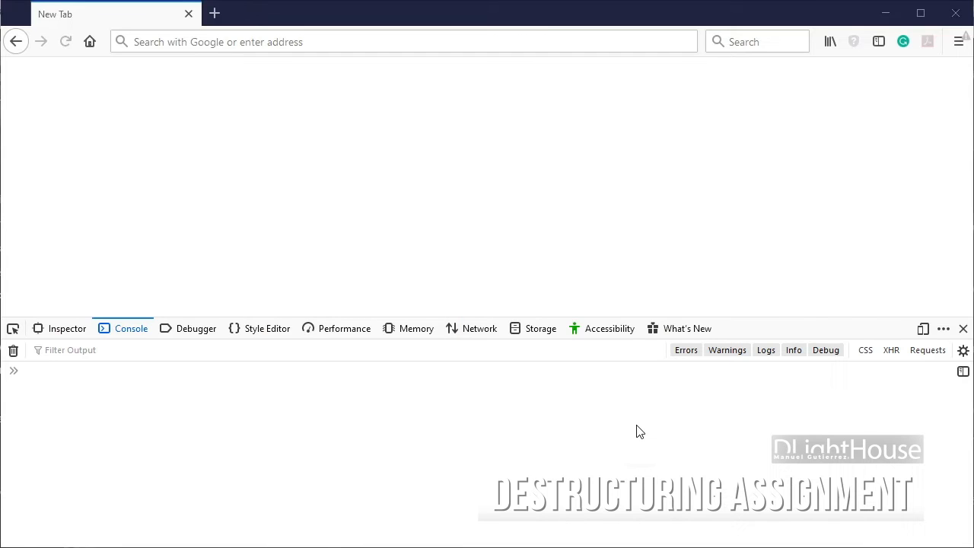
Step: Run let myArray = [40, 50, 60] and enter let [ d, e, f ] = myArray
type("let myArray = [")
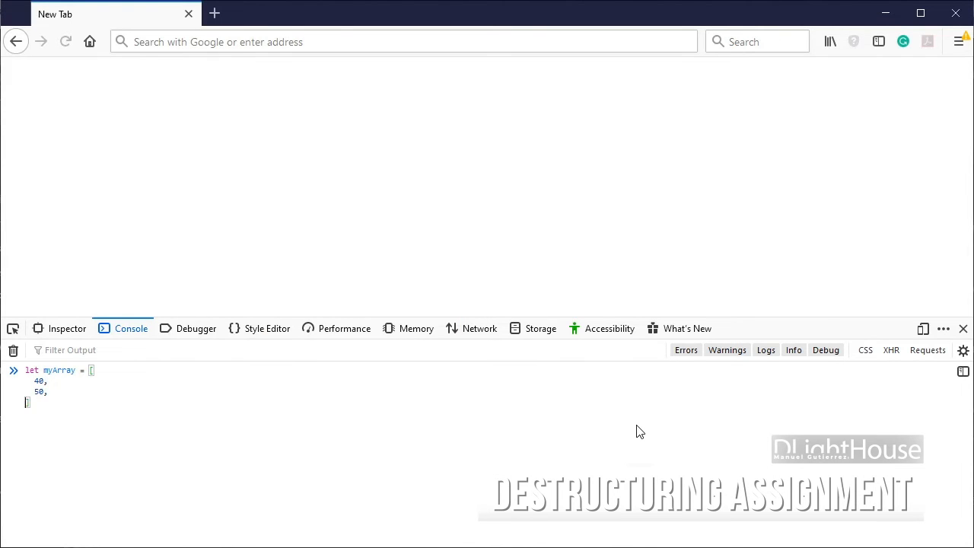
key("Enter")
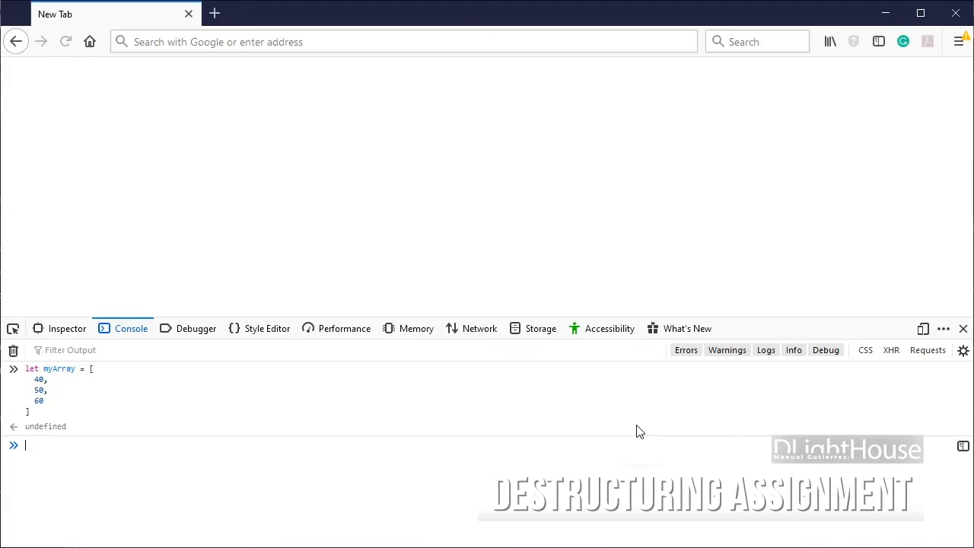
type("let")
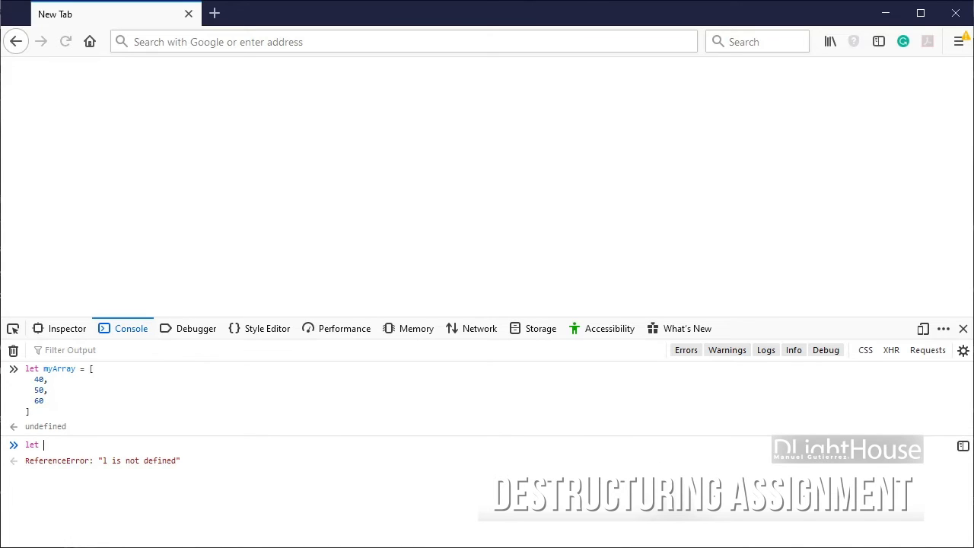
type("[ d, e, f ]")
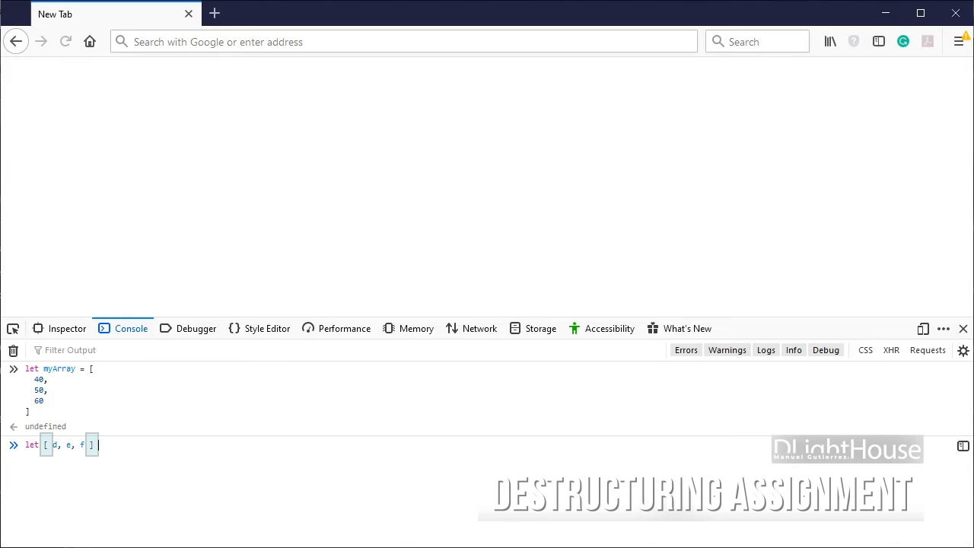
type("=")
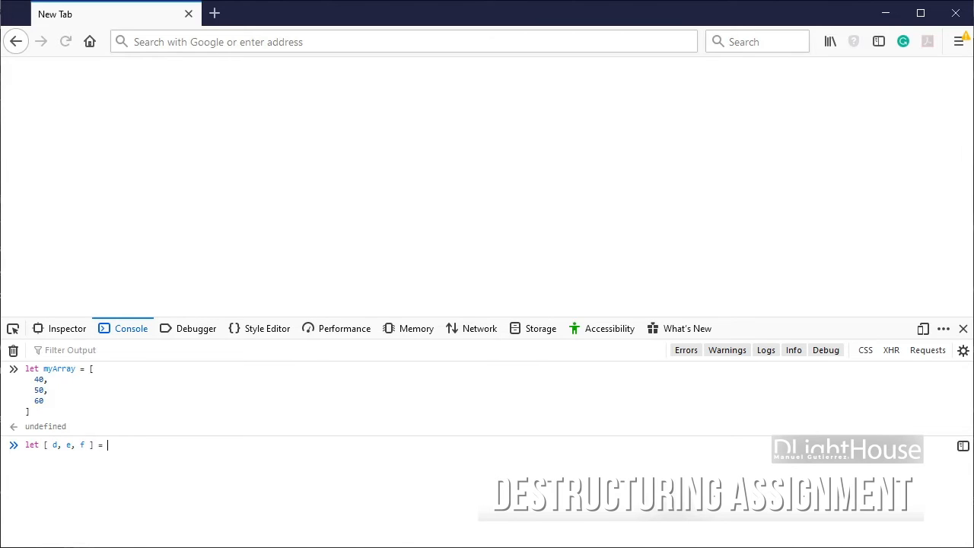
type("myArray;")
type("console.log(d, e, )")
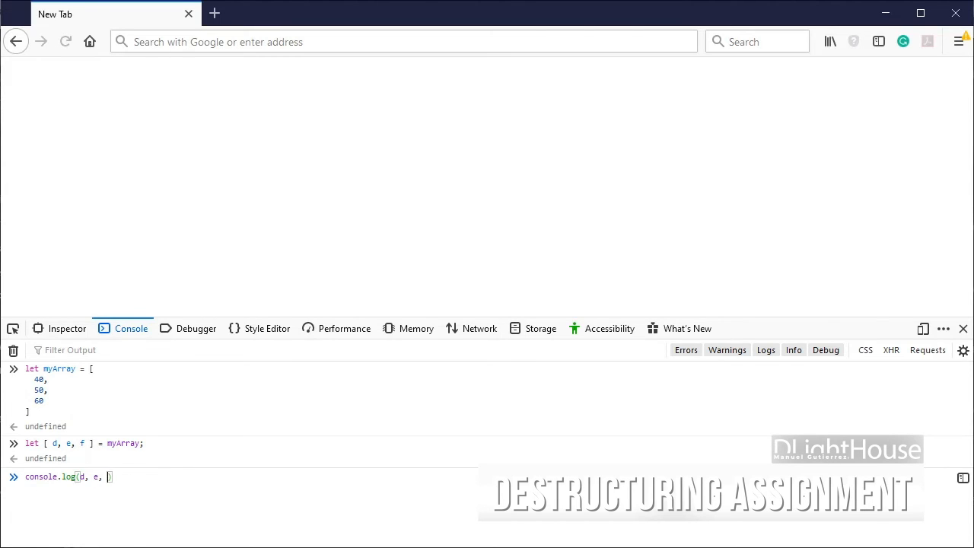
Step: Log d, e, f as 40 50 60 and begin function printValues([ d, e, f ]) { console.log(d, ..
key("Return")
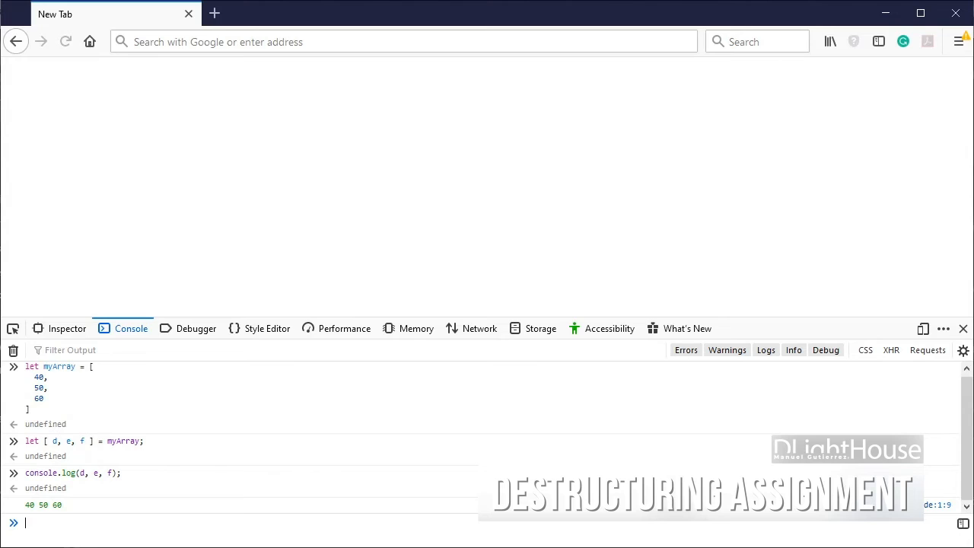
mouse_move(734, 542)
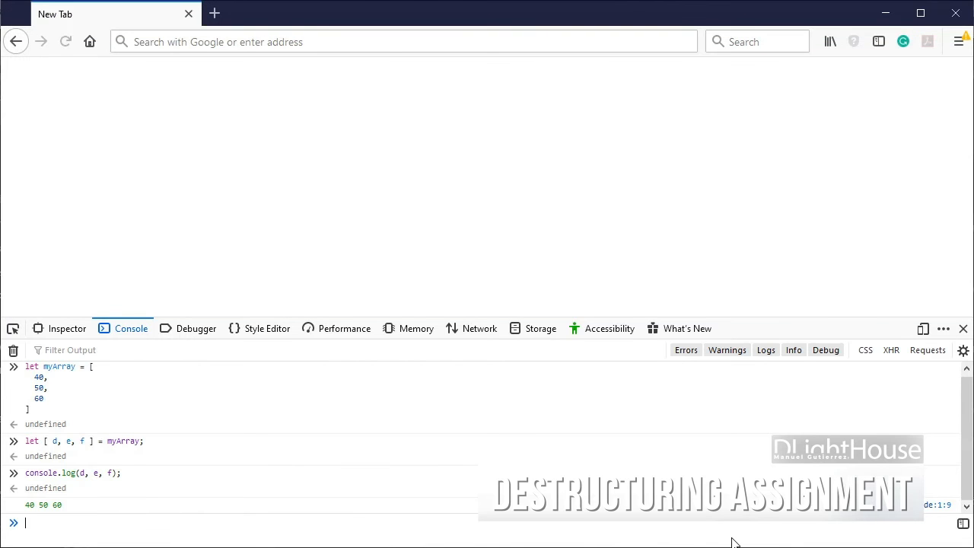
type("function printValues([ d, e])")
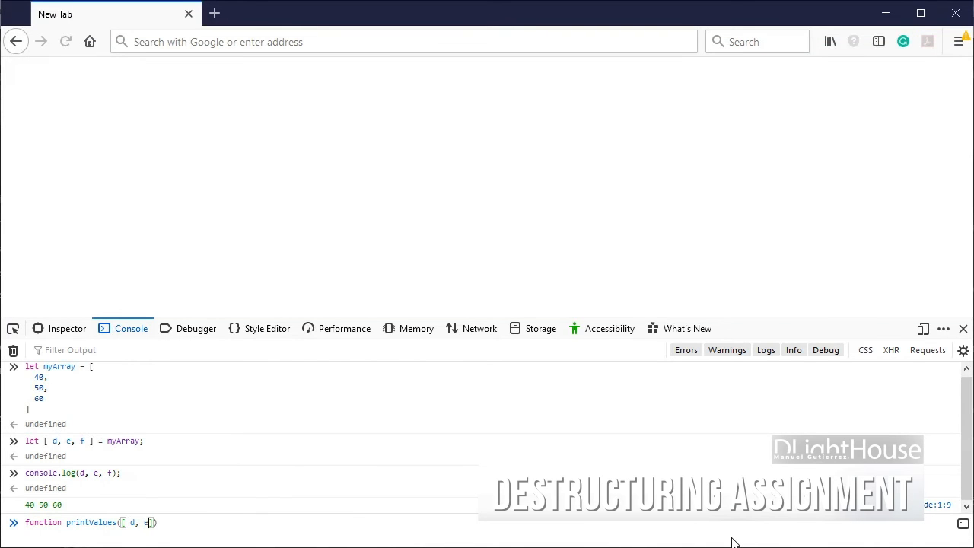
type(", f ]) {")
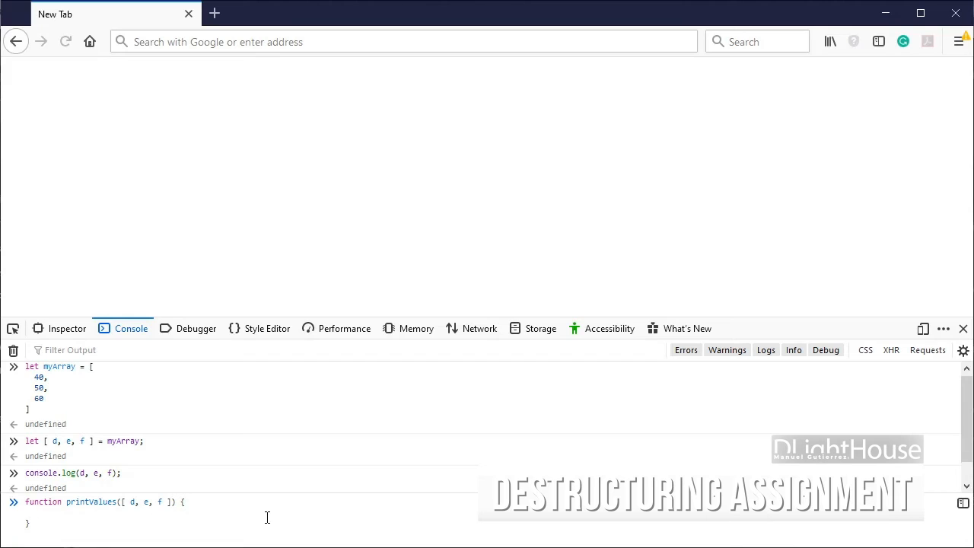
type("console.log(d, )")
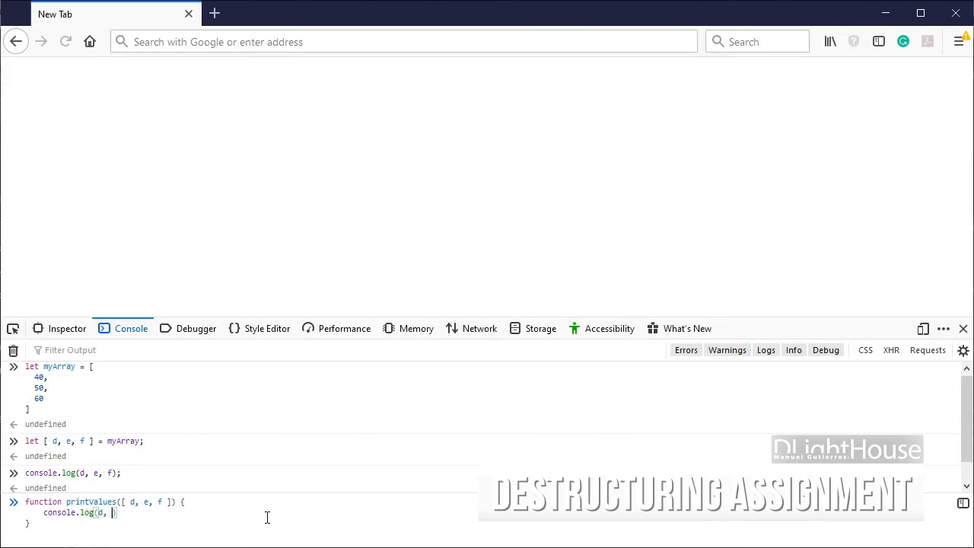